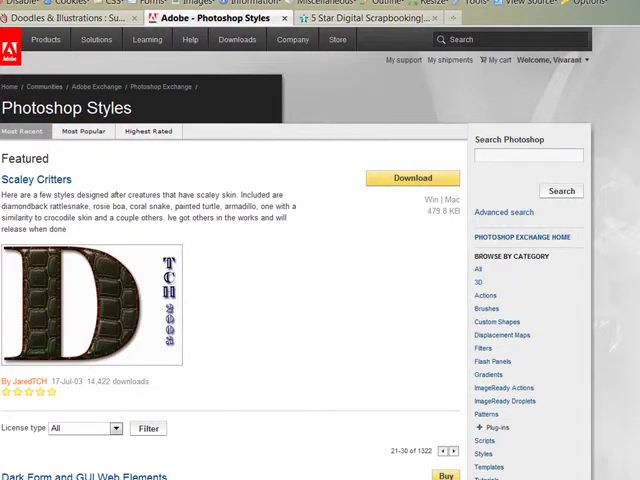
# Scroll to the Scaley Critters style on Adobe Exchange and start its download.
pyautogui.scroll(-3)
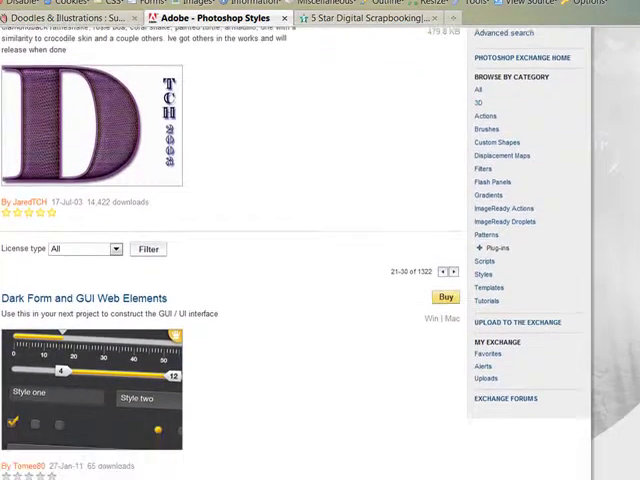
pyautogui.scroll(-3)
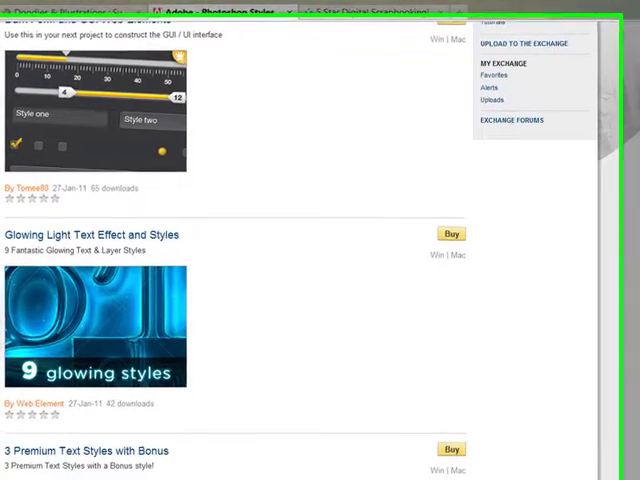
pyautogui.scroll(-3)
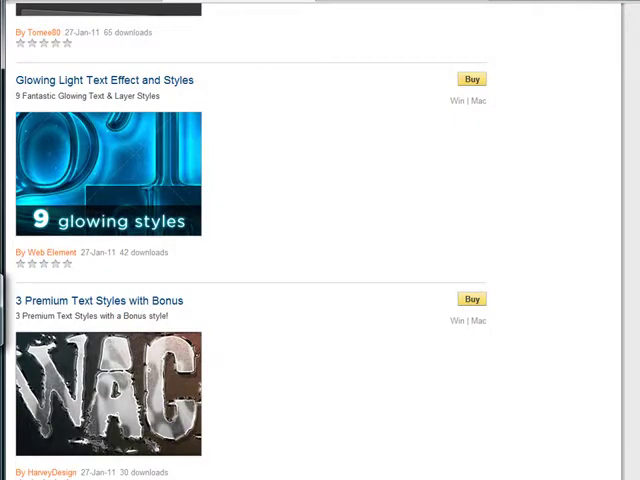
pyautogui.scroll(-3)
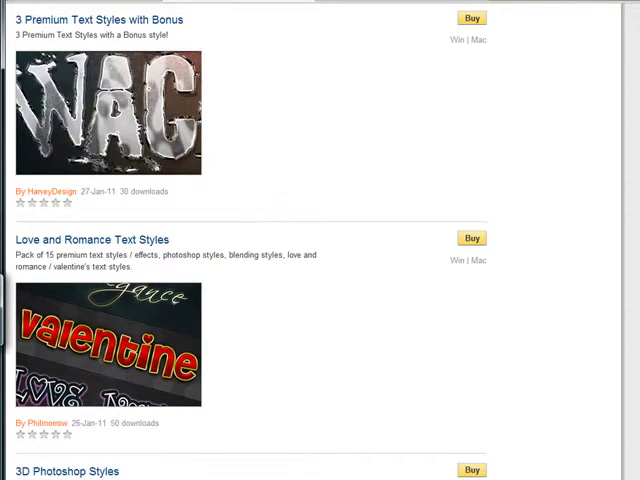
pyautogui.scroll(-3)
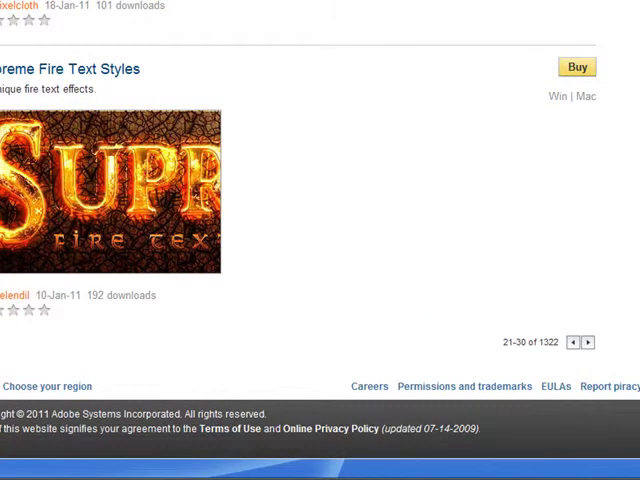
pyautogui.moveTo(358, 328)
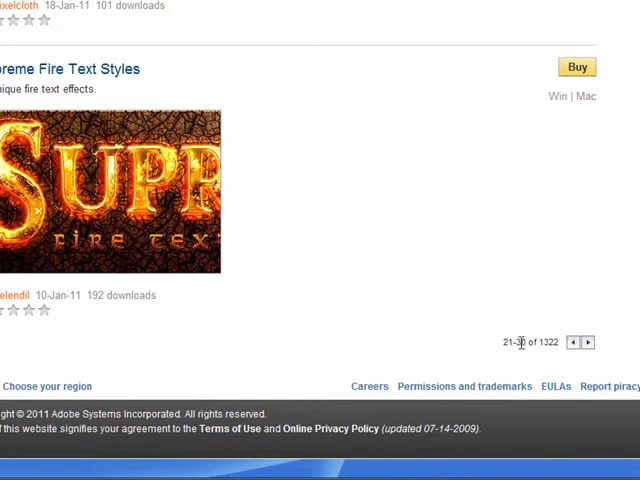
pyautogui.scroll(-3)
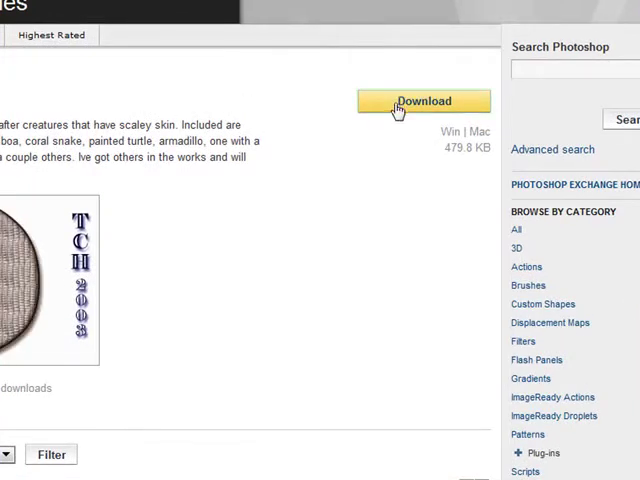
pyautogui.click(424, 100)
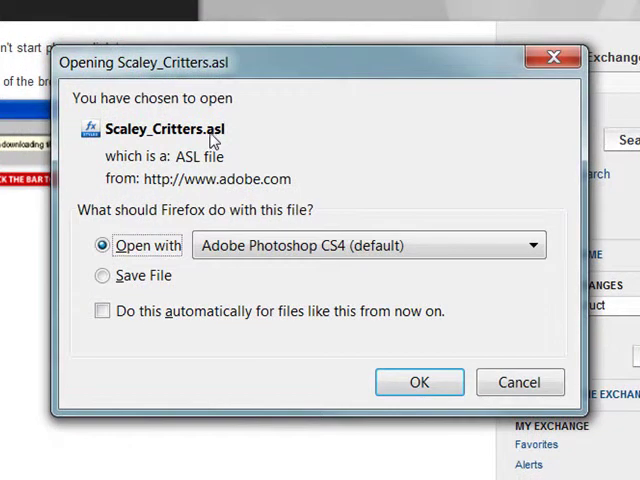
pyautogui.moveTo(212, 144)
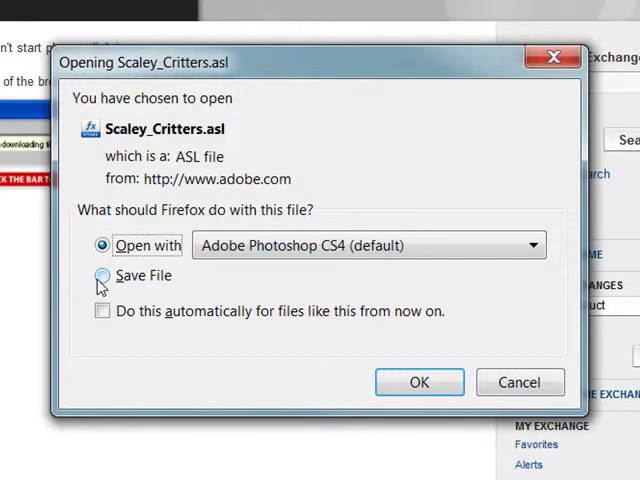
pyautogui.moveTo(192, 284)
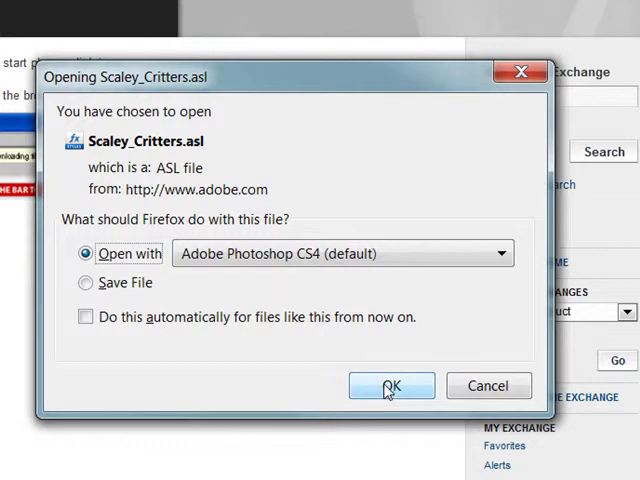
# Confirm opening Scaley_Critters.asl with Adobe Photoshop CS4.
pyautogui.click(390, 384)
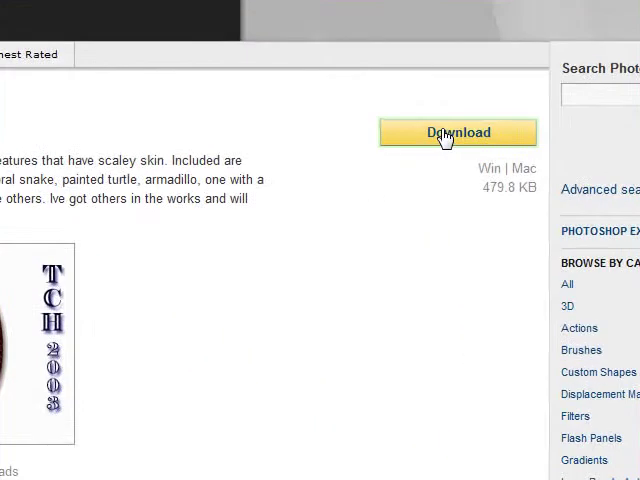
# Download Scaley Critters again, this time saving the .asl file to the computer.
pyautogui.click(456, 132)
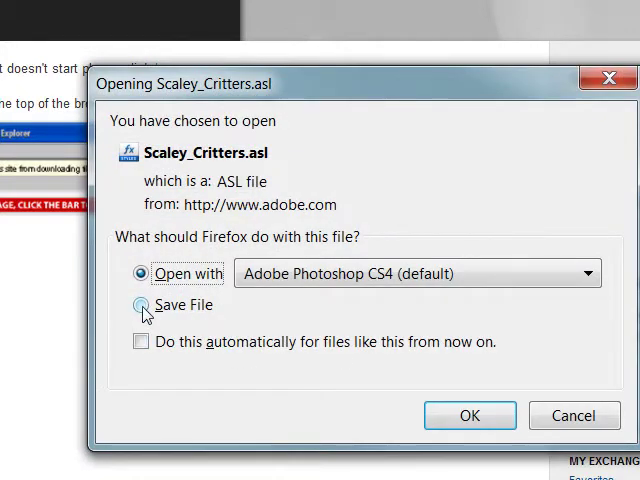
pyautogui.click(140, 304)
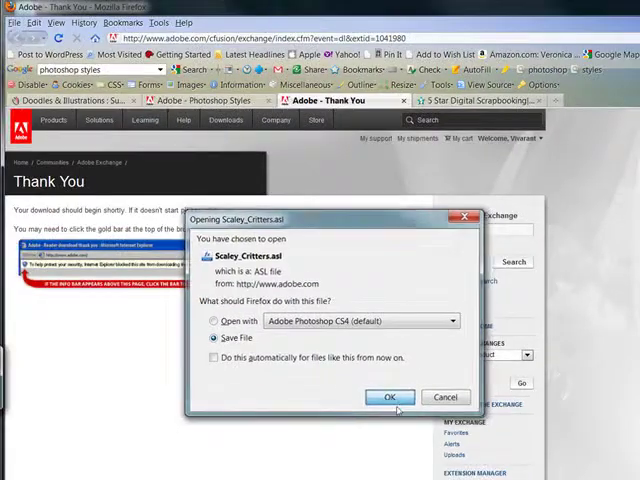
pyautogui.click(390, 396)
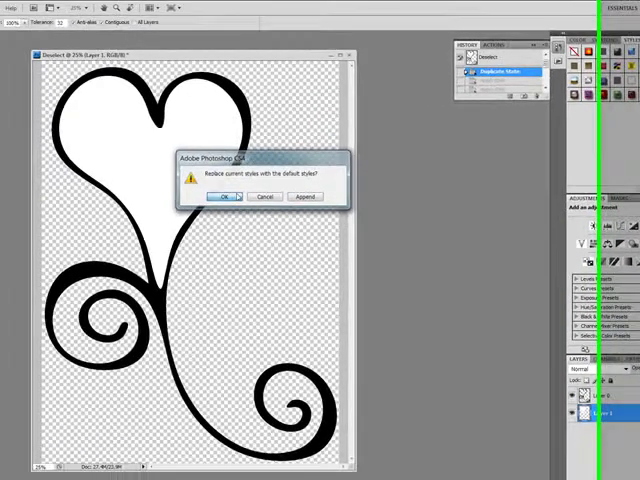
# Answer the 'Replace current styles with the default styles?' prompt.
pyautogui.click(224, 196)
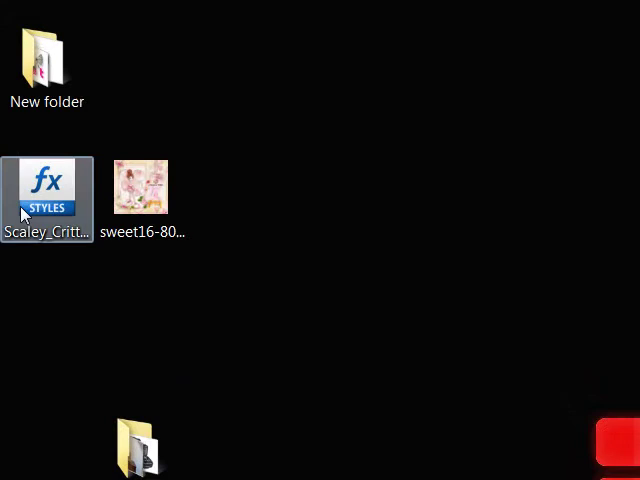
pyautogui.moveTo(56, 252)
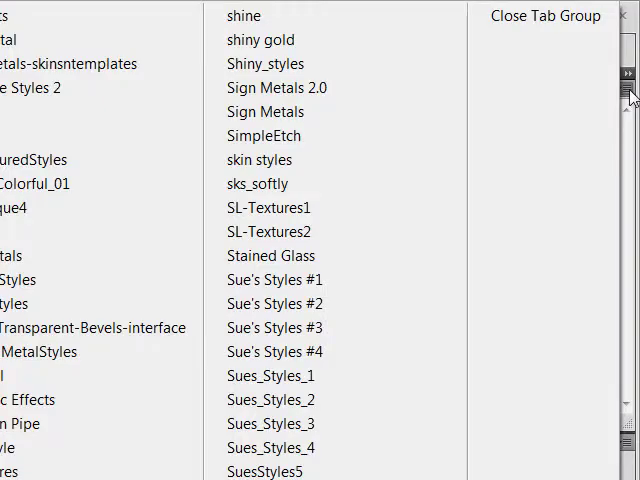
# Load Scaley_Critters.asl from the desktop via the Styles panel menu and select Layer 0.
pyautogui.click(544, 16)
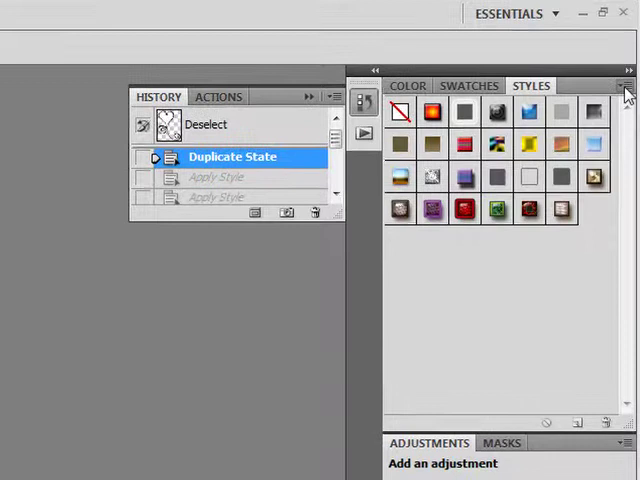
pyautogui.click(628, 88)
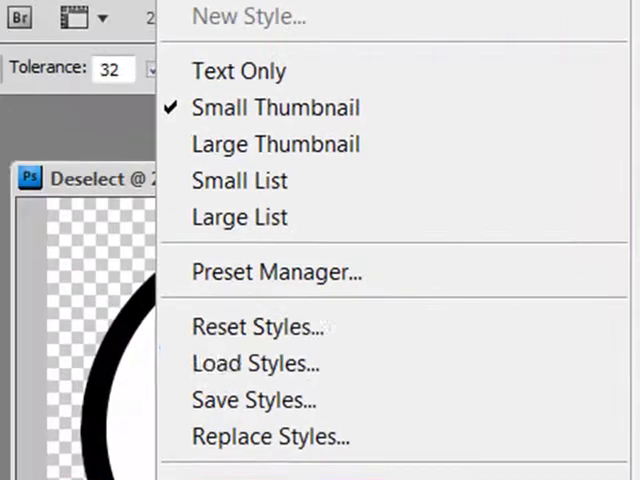
pyautogui.click(254, 364)
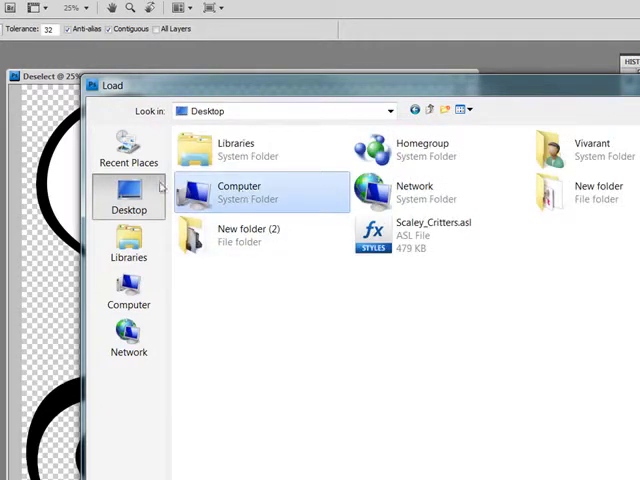
pyautogui.click(430, 230)
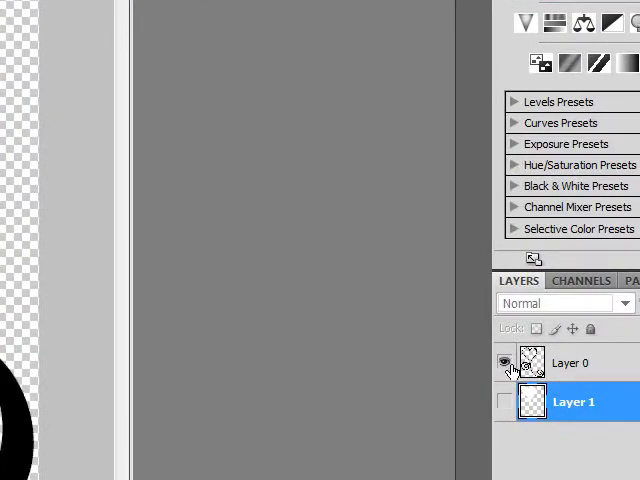
pyautogui.click(504, 364)
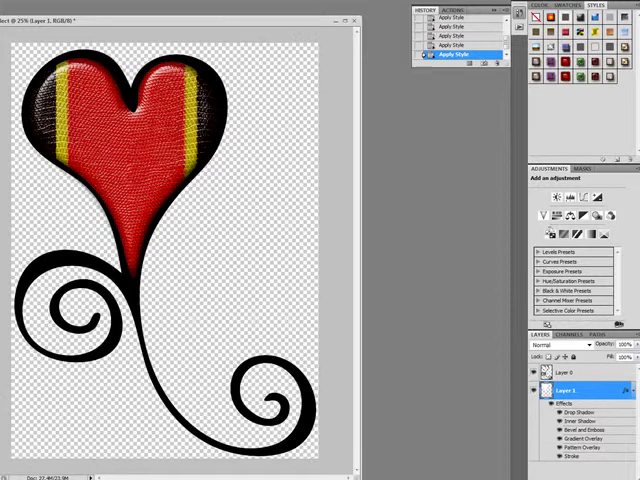
pyautogui.click(564, 372)
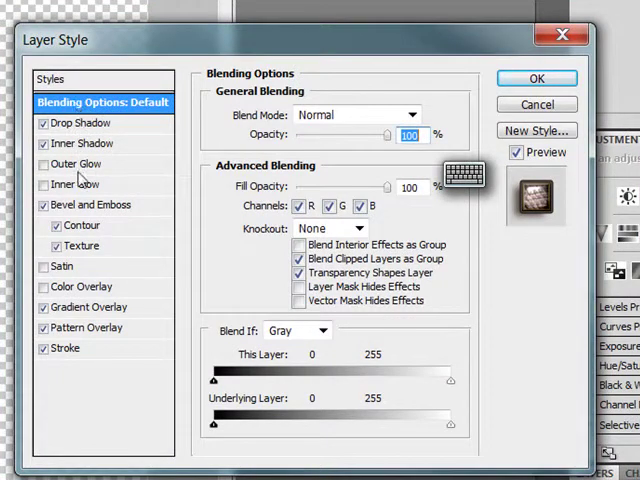
pyautogui.moveTo(110, 350)
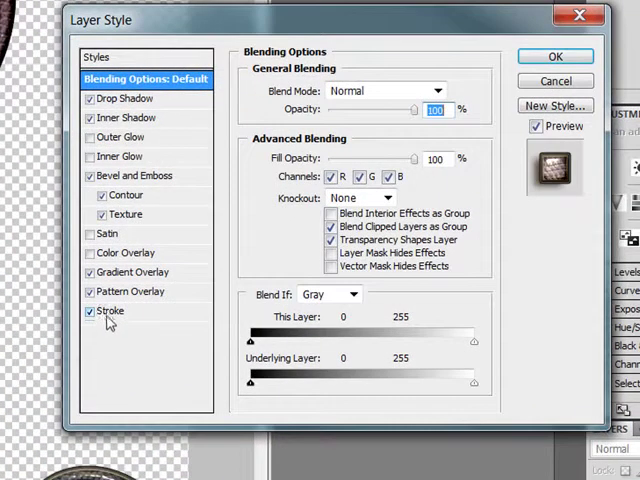
# Try yellow and other gradient presets on the stroke, then switch its fill type to solid Color.
pyautogui.click(108, 312)
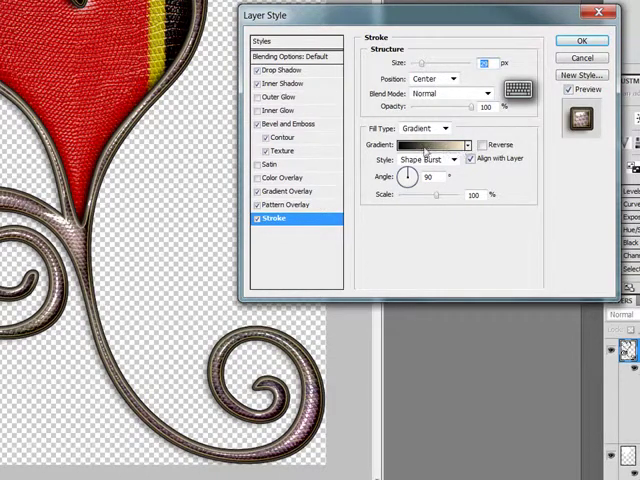
pyautogui.click(468, 144)
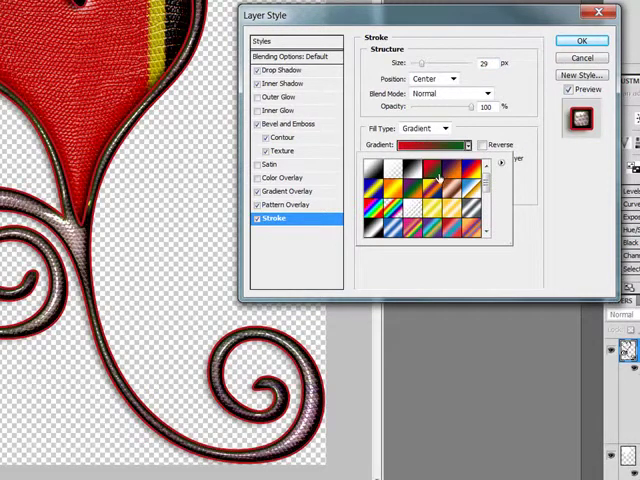
pyautogui.click(432, 208)
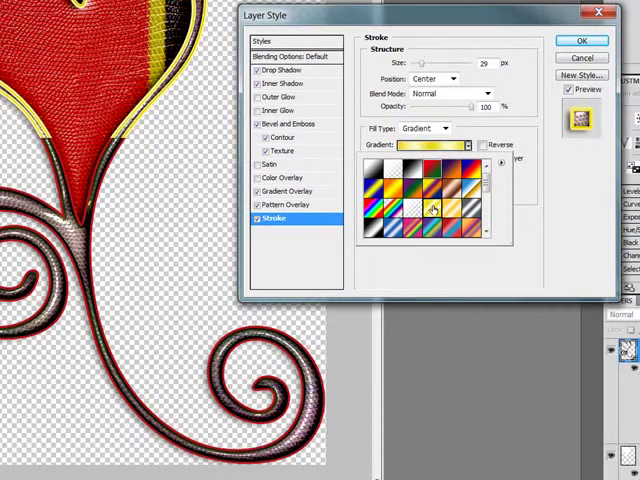
pyautogui.click(432, 208)
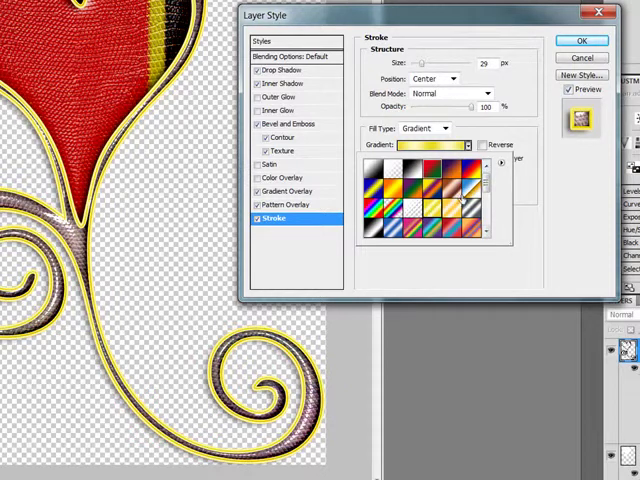
pyautogui.click(438, 186)
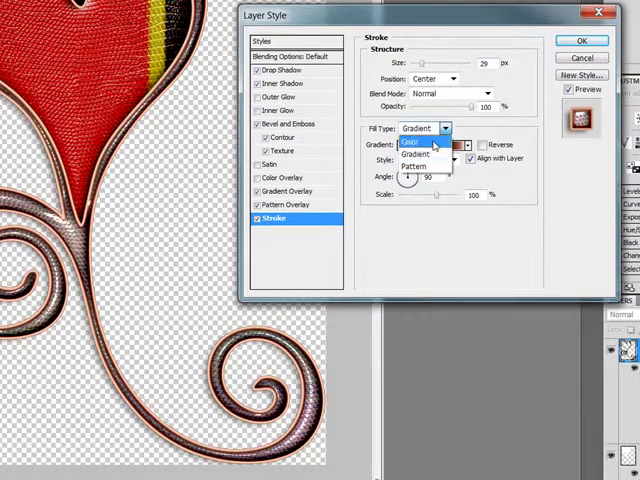
pyautogui.click(410, 140)
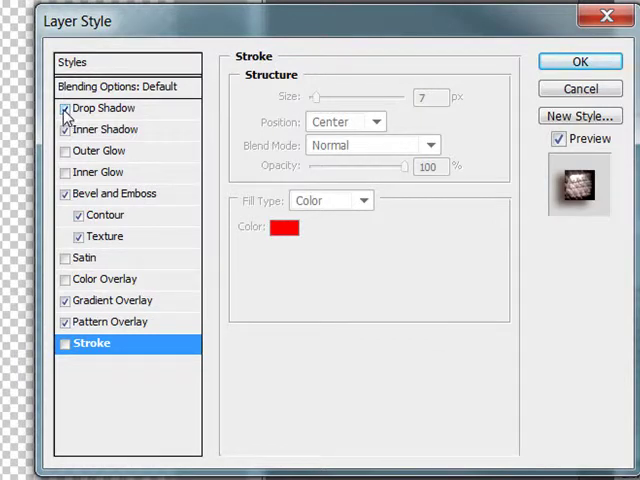
# Enable a drop shadow dragged close beneath the heart plus an inner shadow, and apply the style.
pyautogui.click(66, 108)
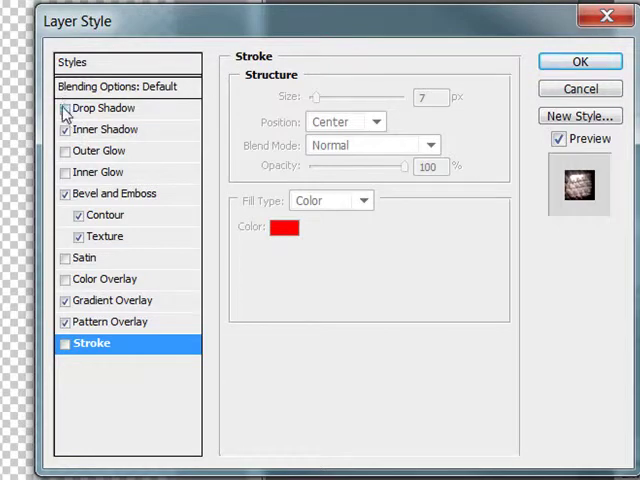
pyautogui.click(104, 108)
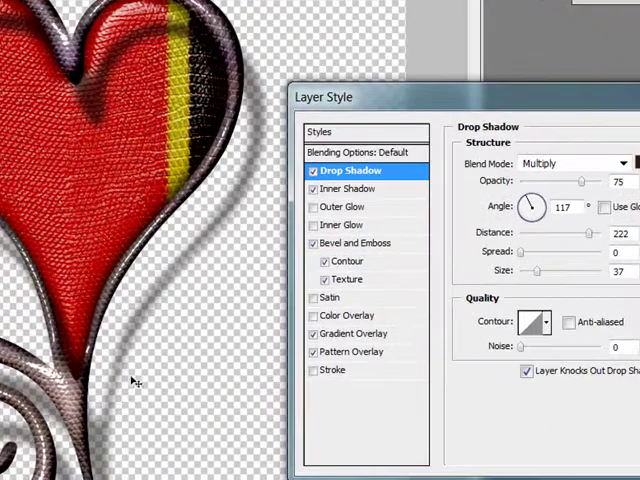
pyautogui.moveTo(532, 208); pyautogui.dragTo(524, 210)
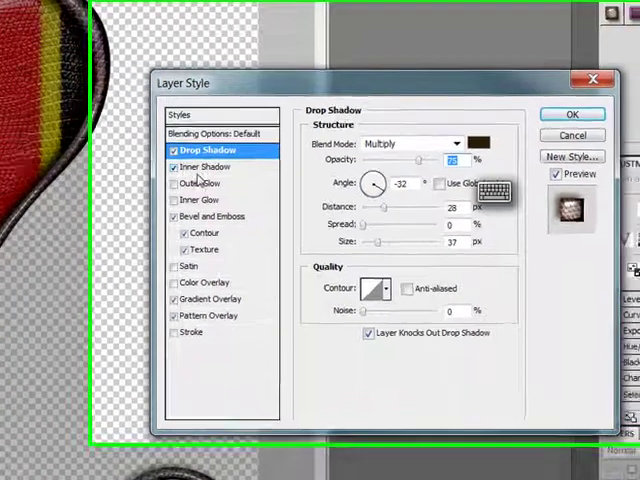
pyautogui.click(196, 168)
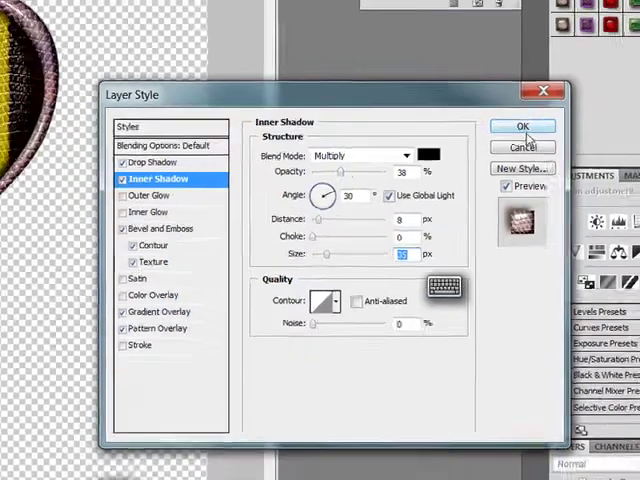
pyautogui.click(520, 126)
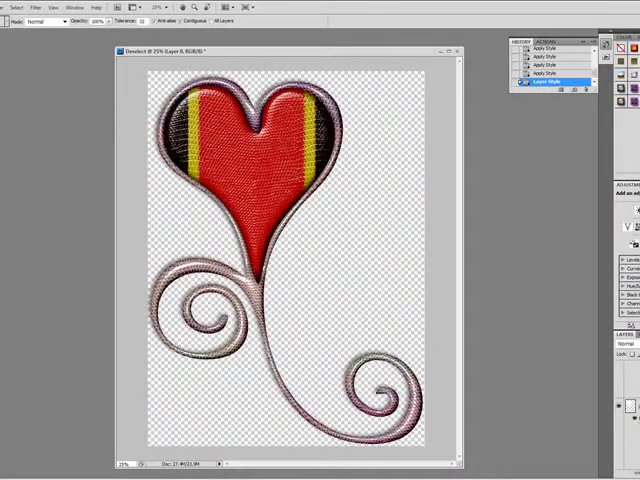
pyautogui.click(14, 4)
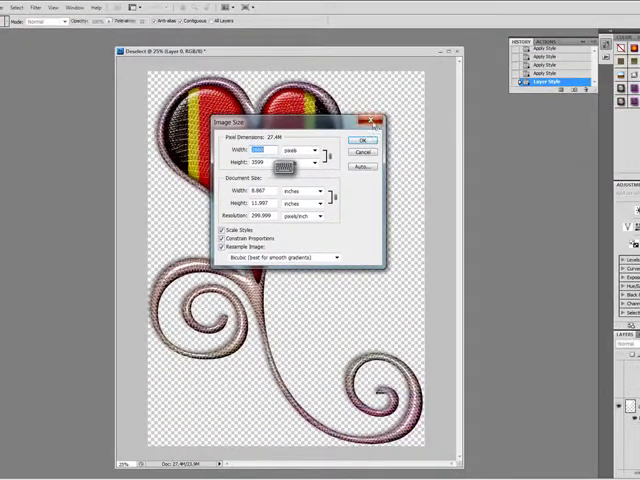
pyautogui.click(362, 138)
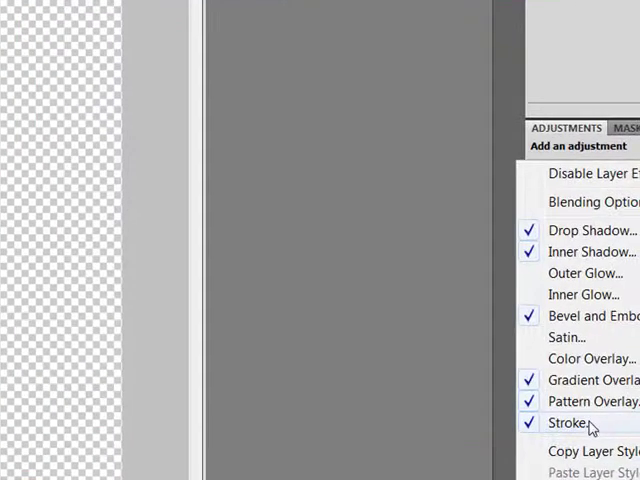
pyautogui.click(568, 422)
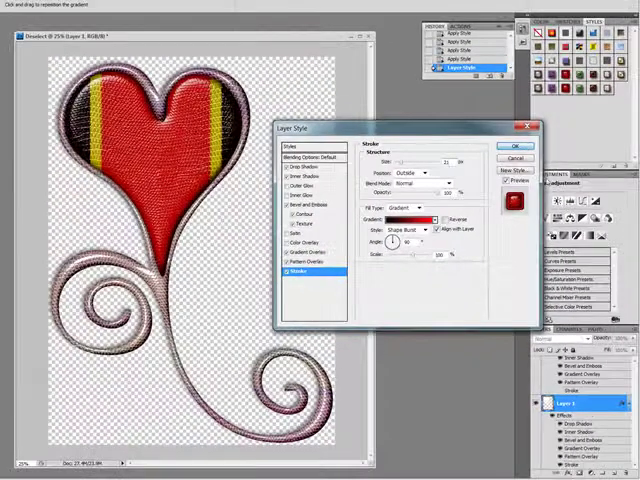
pyautogui.click(516, 146)
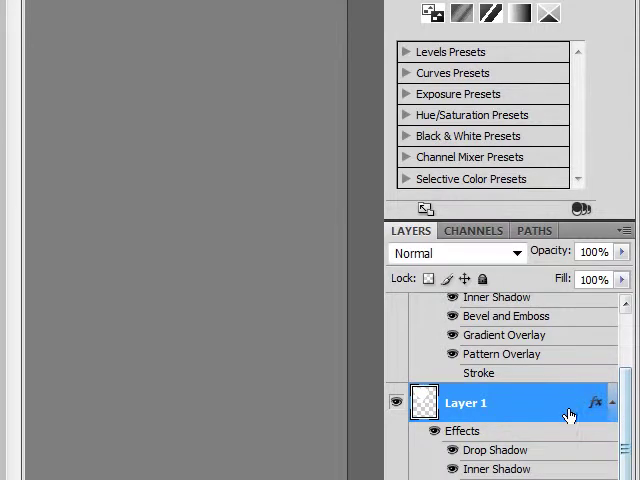
# Bring up Scale Effects for Layer 1 from its fx icon's context menu.
pyautogui.rightClick(464, 404)
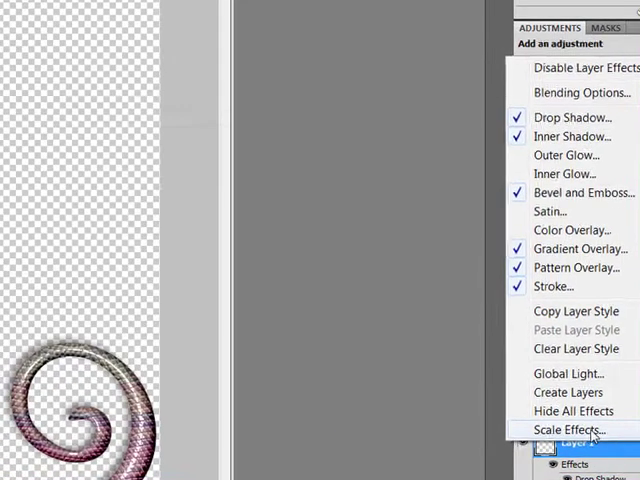
pyautogui.click(572, 430)
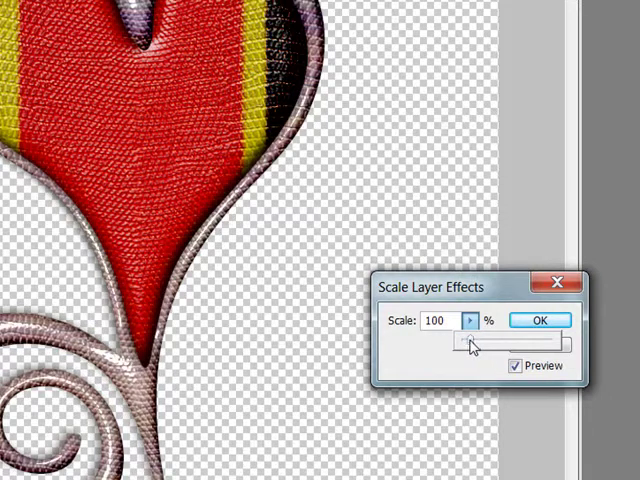
# Preview effect scales of 40, 88, 476 and 282 percent, settle on 137% and apply it.
pyautogui.moveTo(490, 344); pyautogui.dragTo(530, 356)
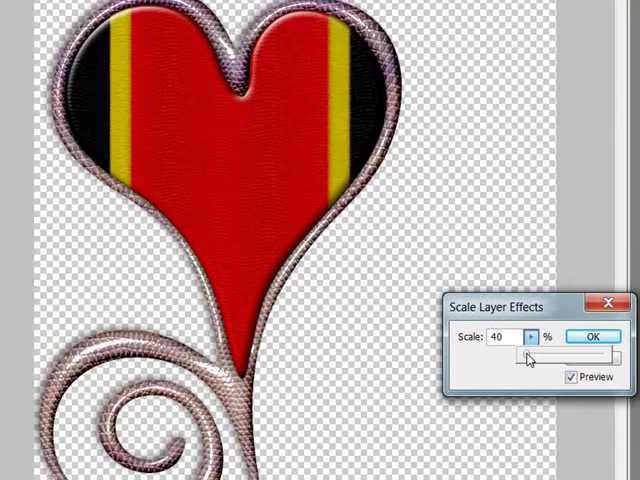
pyautogui.moveTo(532, 356); pyautogui.dragTo(524, 356)
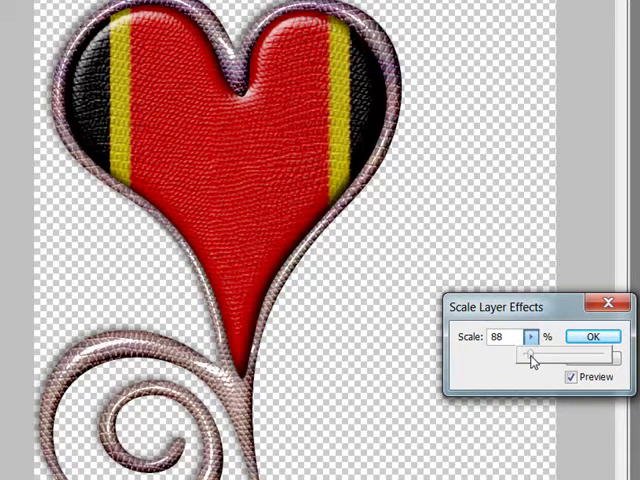
pyautogui.moveTo(536, 358); pyautogui.dragTo(538, 358)
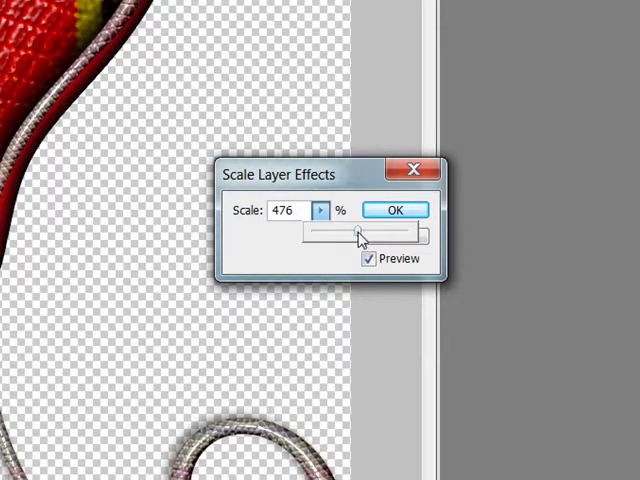
pyautogui.moveTo(360, 236); pyautogui.dragTo(320, 236)
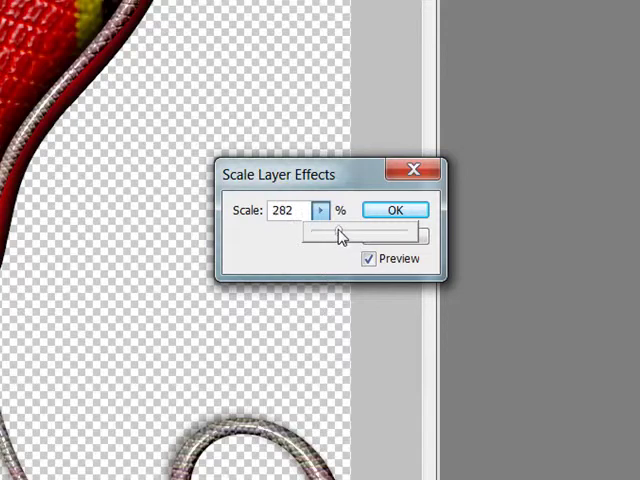
pyautogui.moveTo(344, 236); pyautogui.dragTo(330, 236)
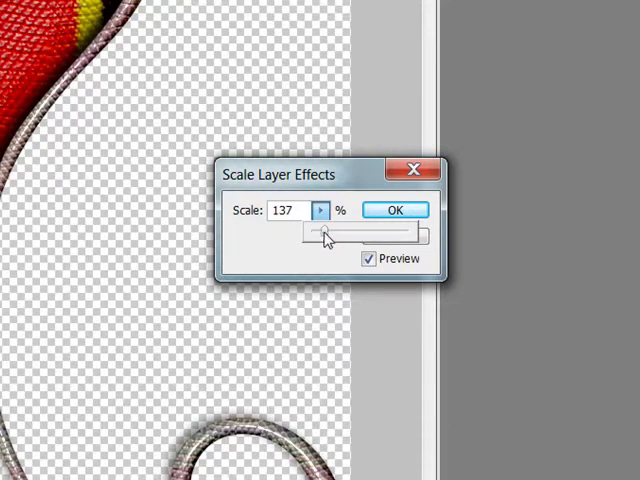
pyautogui.moveTo(336, 232); pyautogui.dragTo(322, 232)
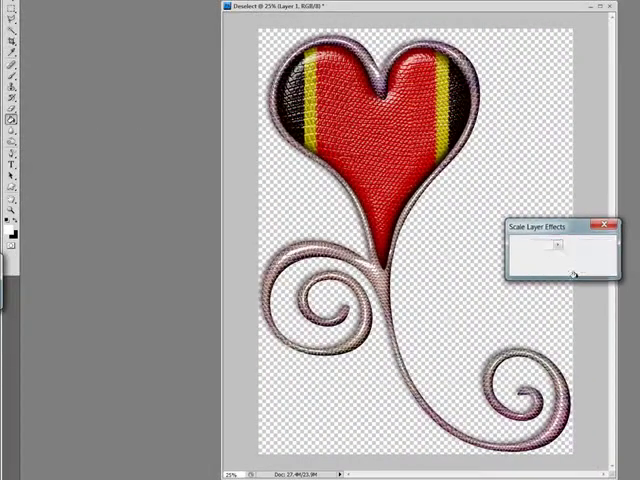
pyautogui.click(608, 224)
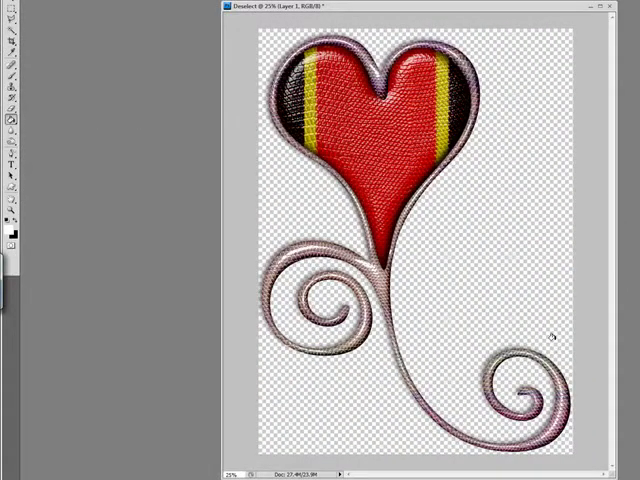